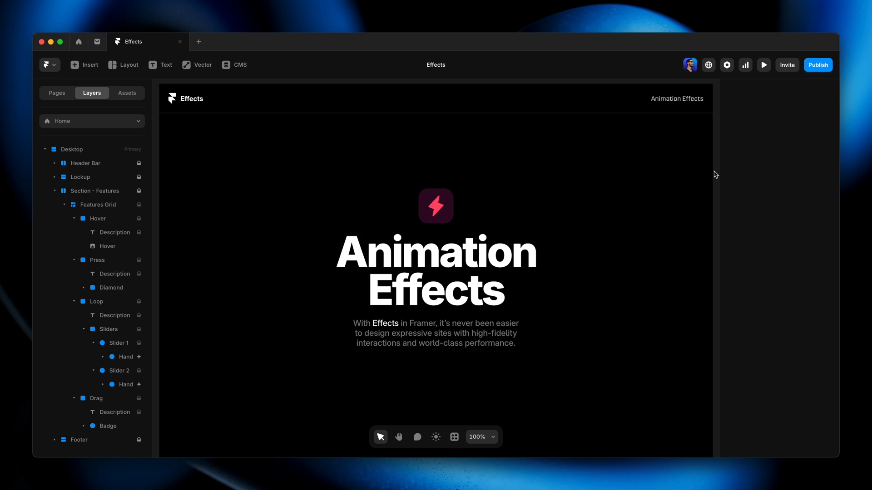
Step: Scroll the canvas past the Animation Effects heading to the Hover, Press, Loop and Drag cards
scroll("down", 3)
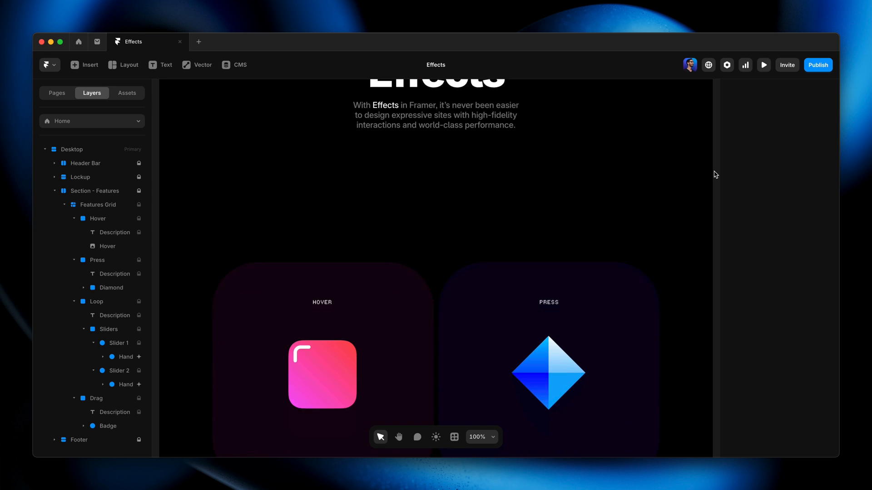
scroll("down", 3)
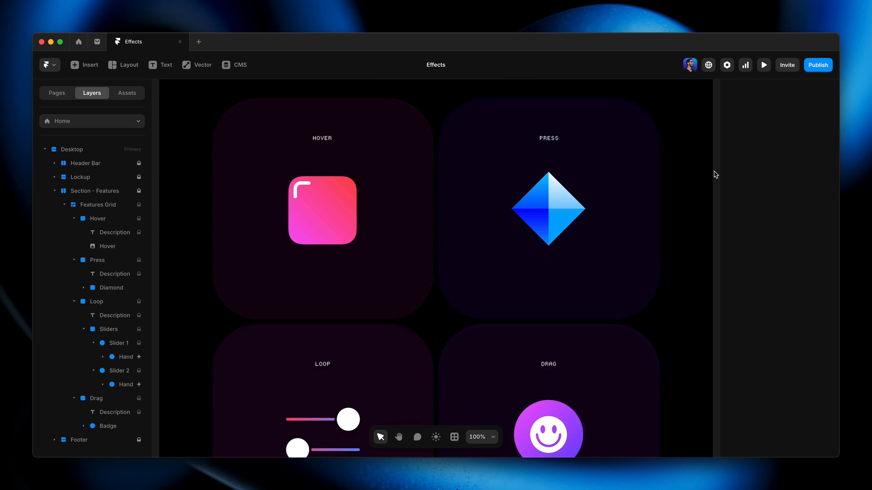
mouse_move(435, 212)
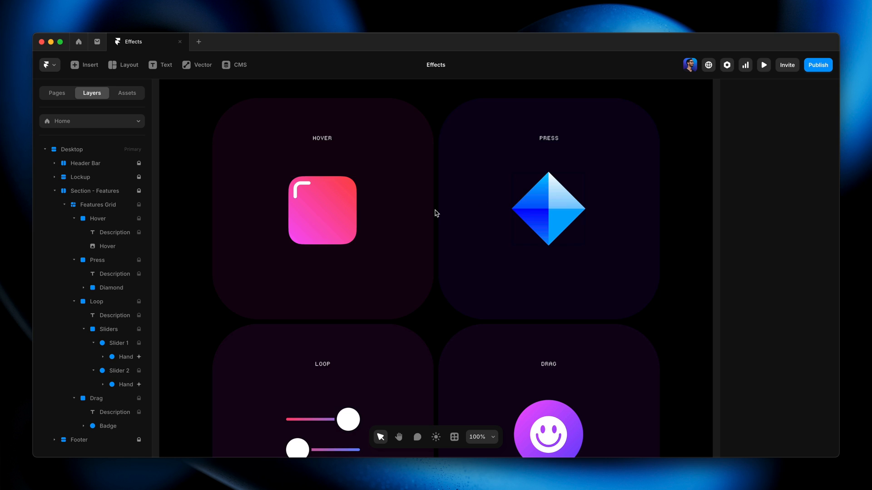
Step: Select the pink image inside the Hover card and scroll its properties to Effects
left_click(311, 210)
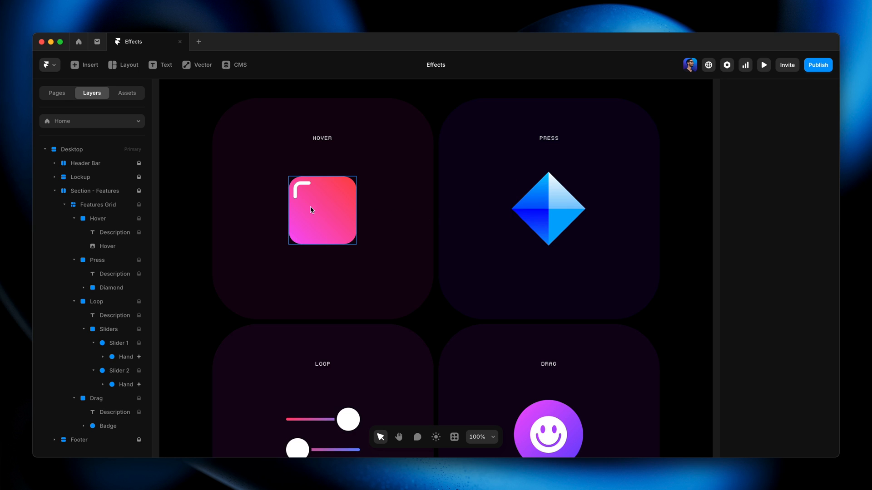
left_click(322, 210)
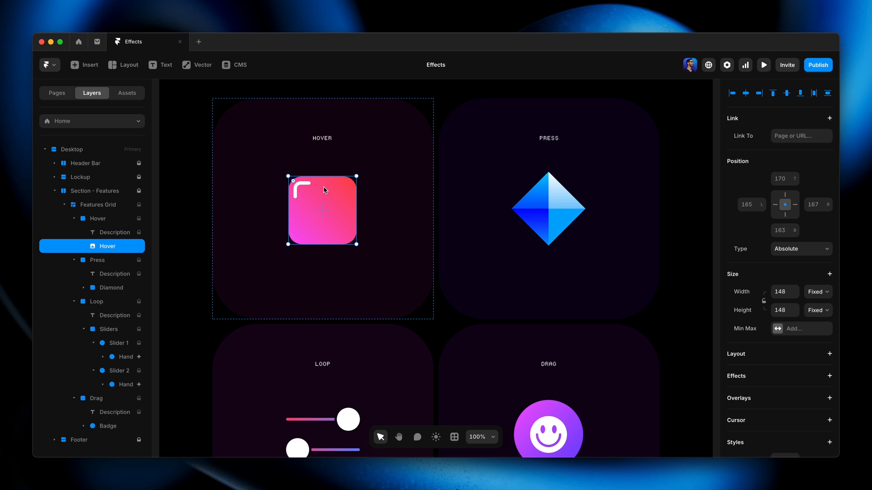
mouse_move(341, 209)
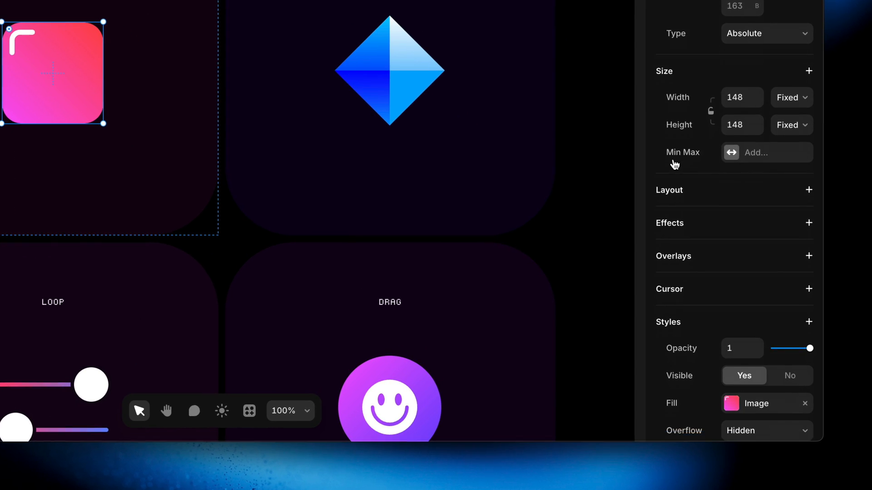
scroll("down", 3)
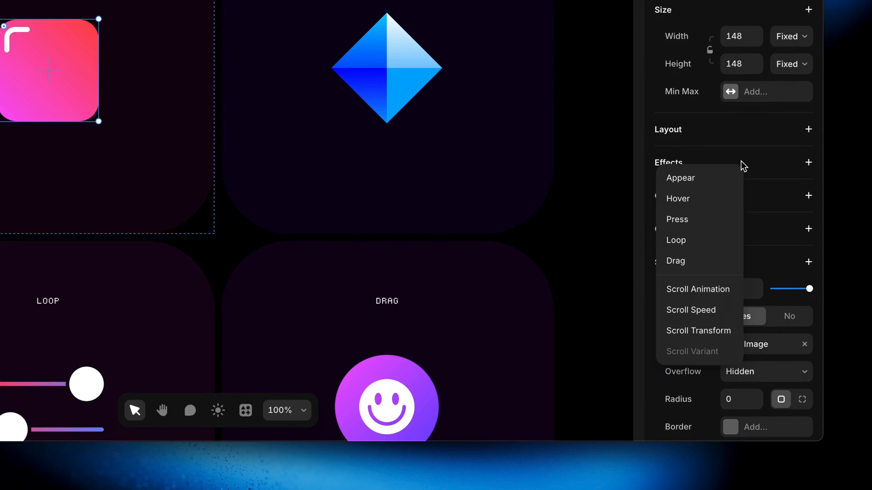
mouse_move(713, 308)
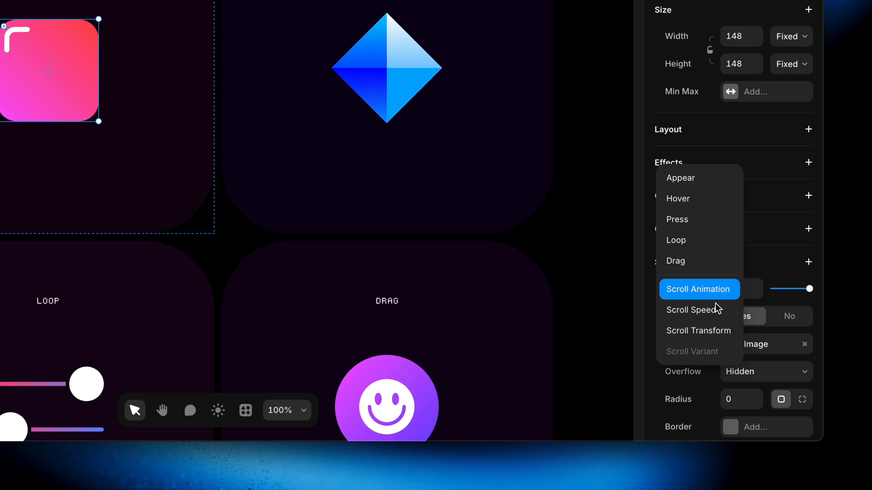
mouse_move(711, 169)
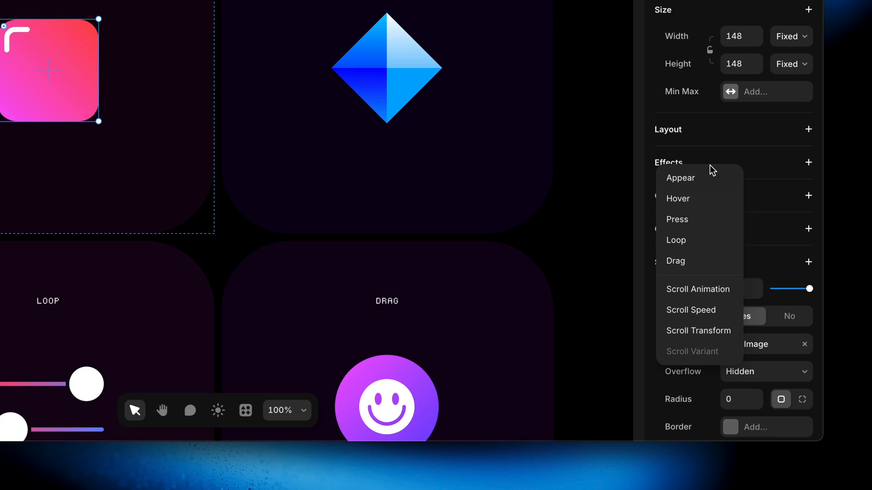
mouse_move(712, 178)
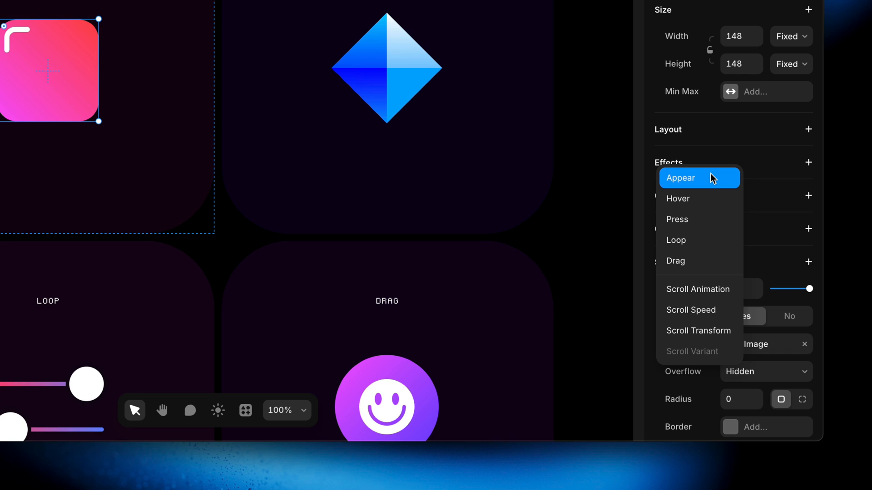
mouse_move(715, 199)
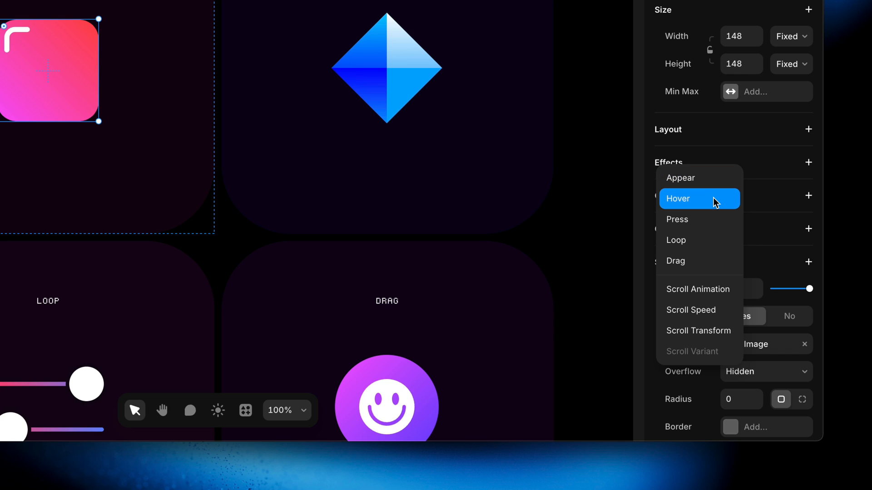
Step: Add a Hover effect to the pink image with Scale 1.3 and Rotate 20
left_click(699, 199)
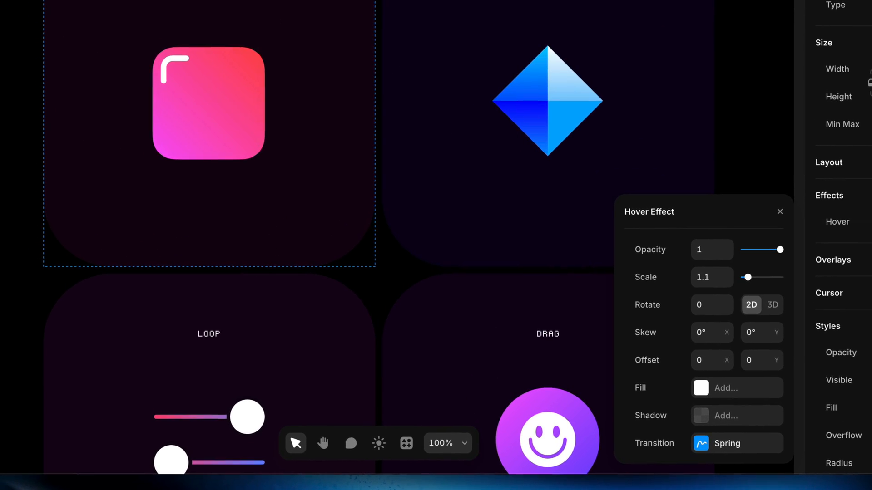
left_click(209, 104)
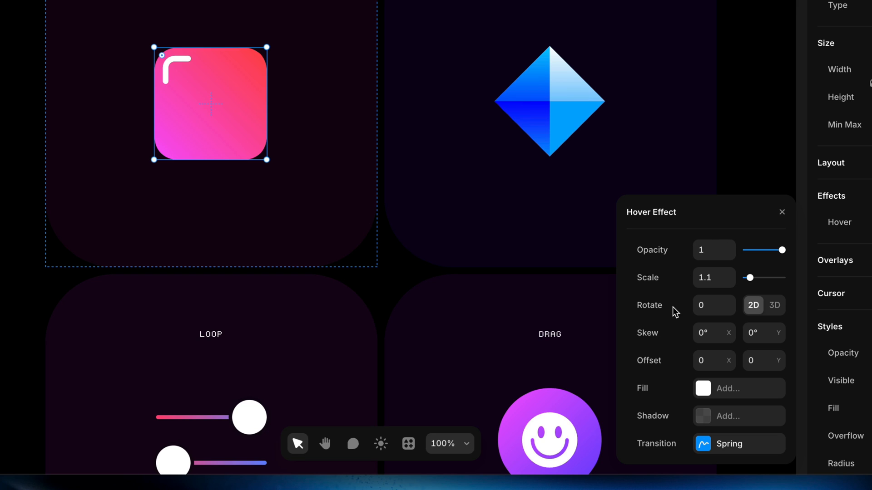
mouse_move(714, 305)
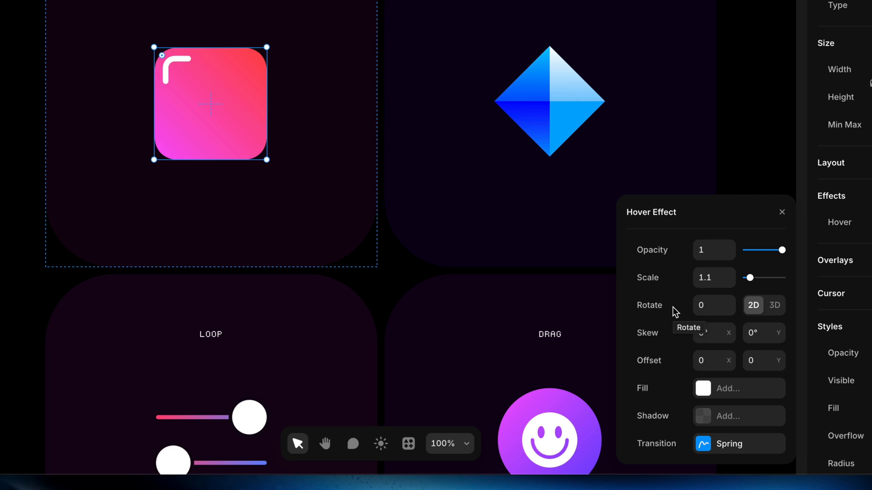
mouse_move(240, 147)
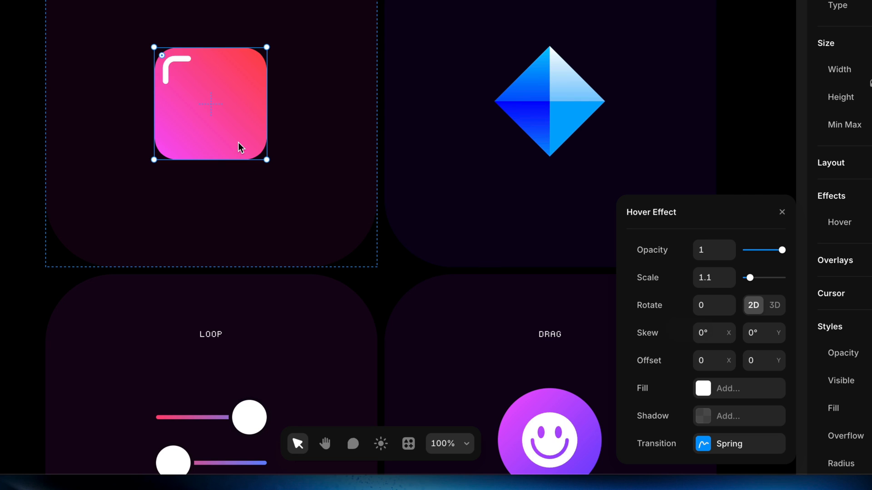
mouse_move(667, 279)
type("1.2")
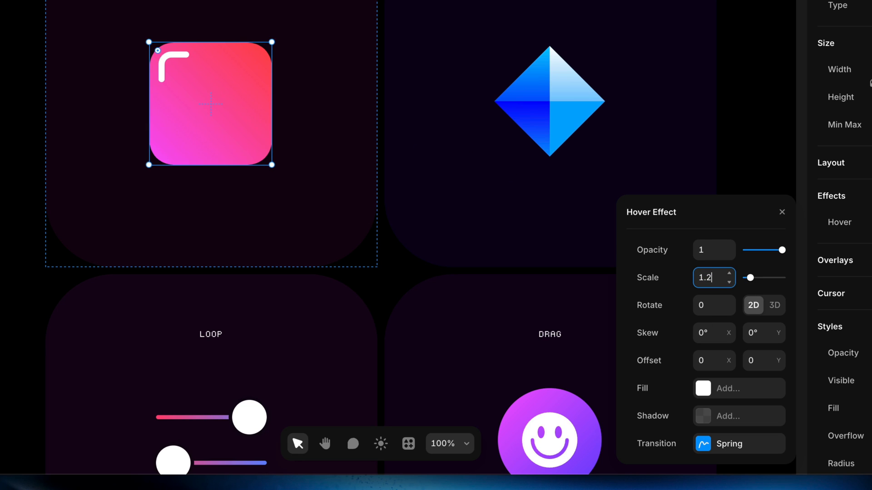
left_click(730, 274)
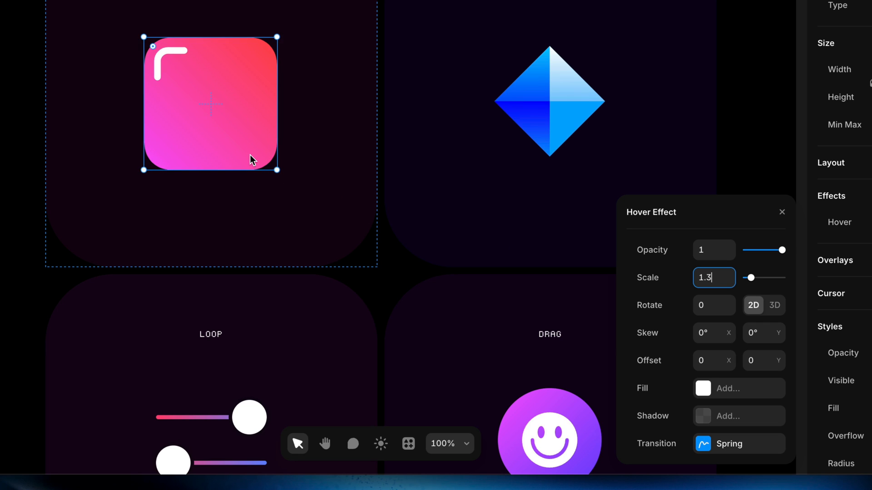
mouse_move(630, 286)
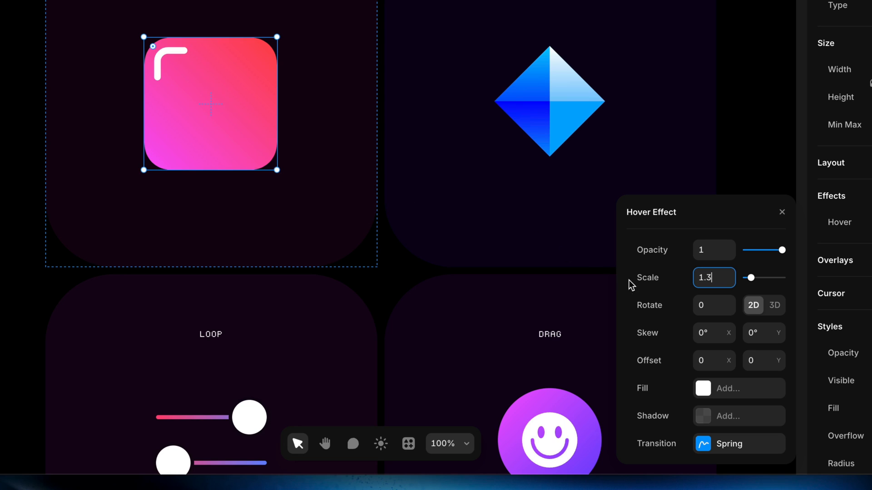
mouse_move(654, 291)
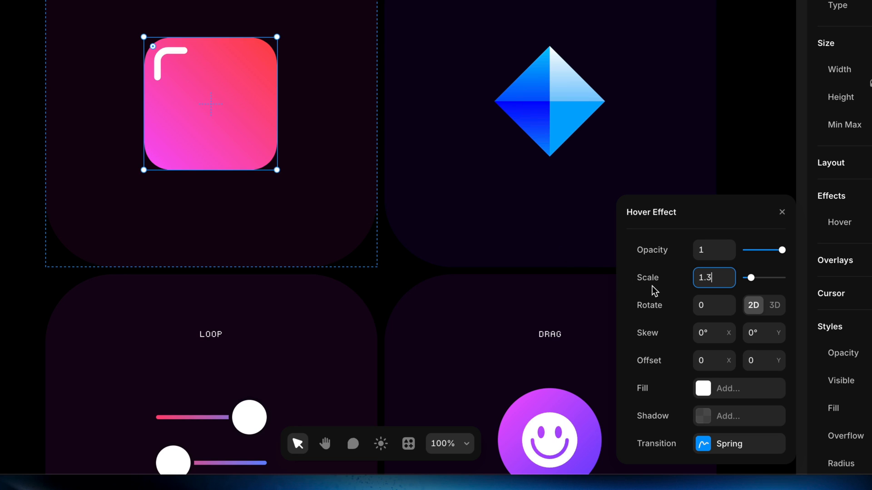
mouse_move(669, 269)
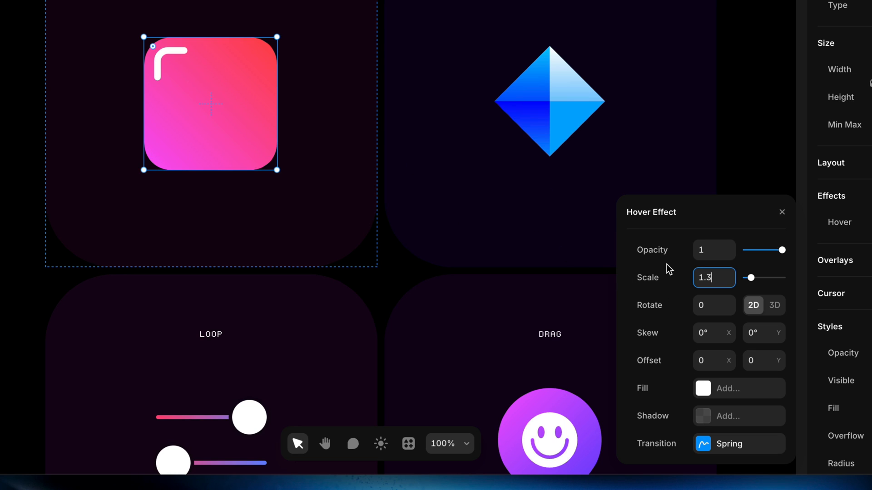
mouse_move(667, 292)
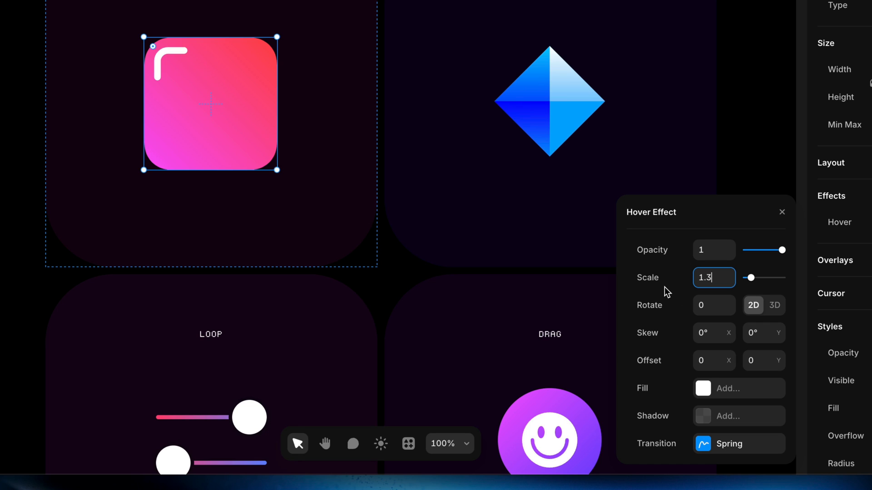
mouse_move(666, 293)
type("2")
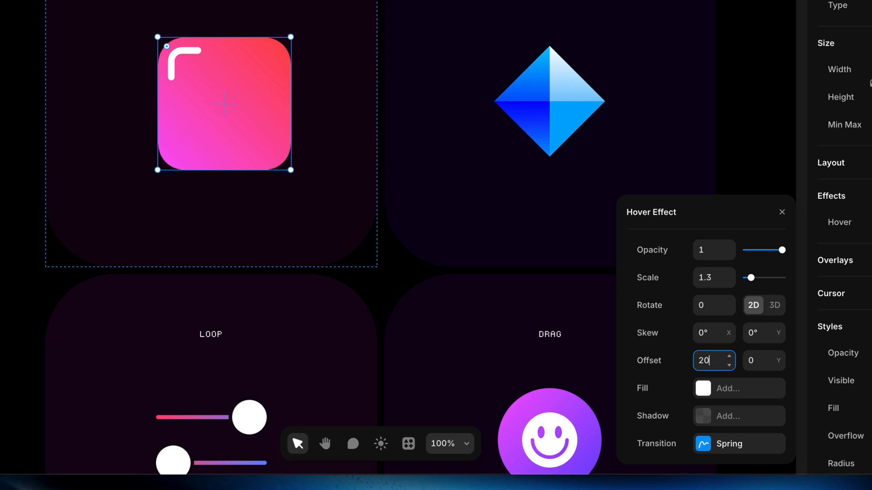
type("0")
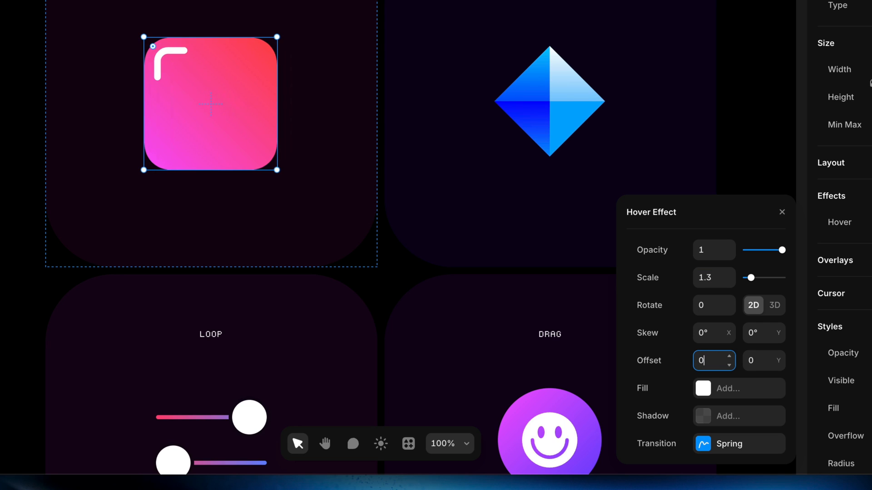
type("20")
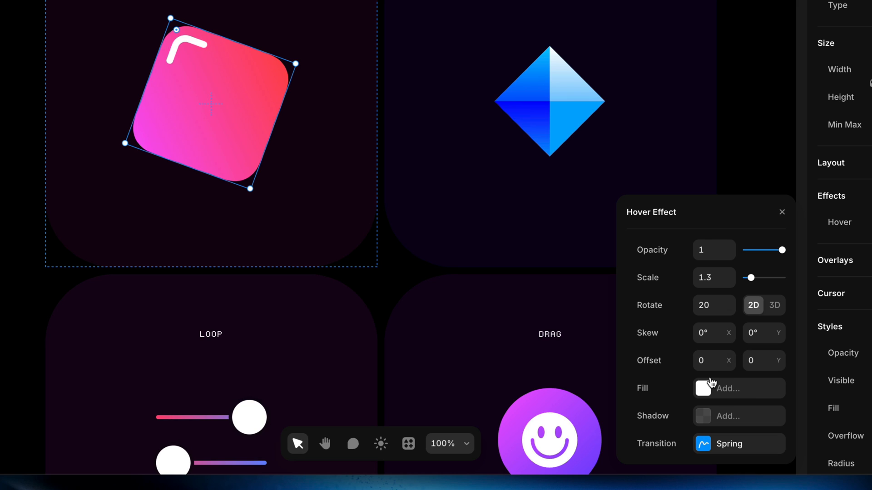
mouse_move(730, 455)
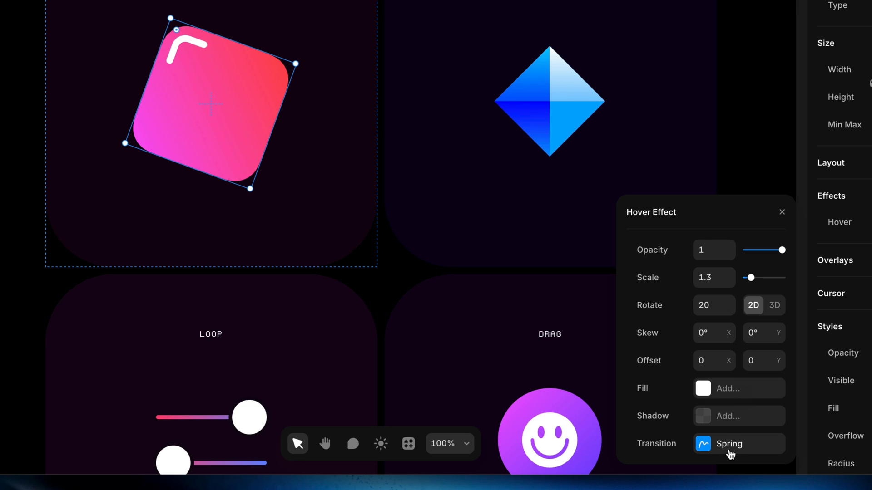
Step: Switch the hover transition to a physics spring with stiffness 200, keeping rotation 2D
left_click(739, 445)
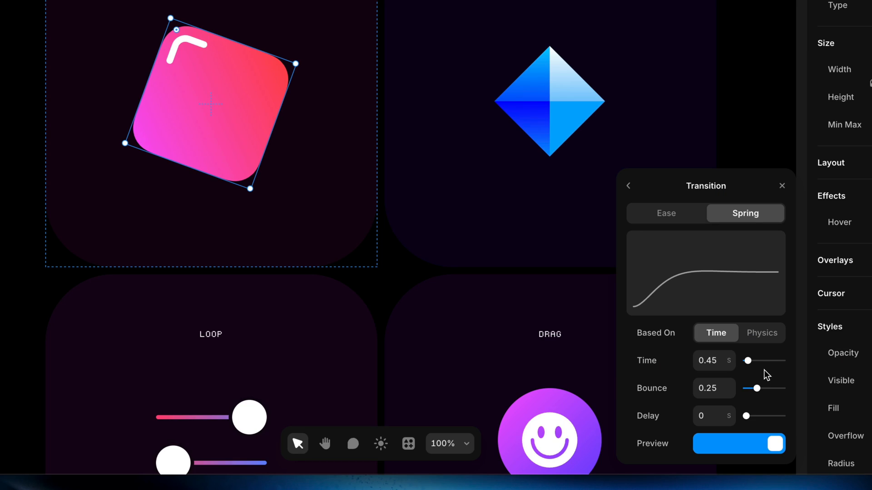
left_click(762, 333)
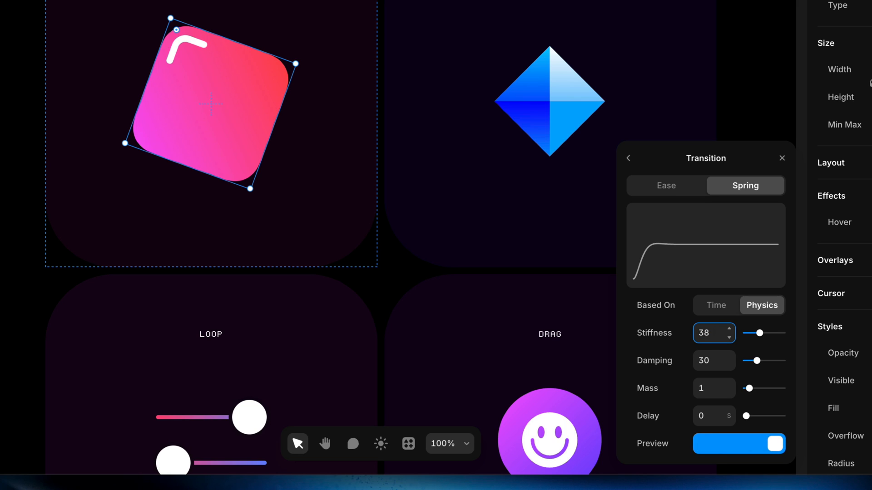
type("200")
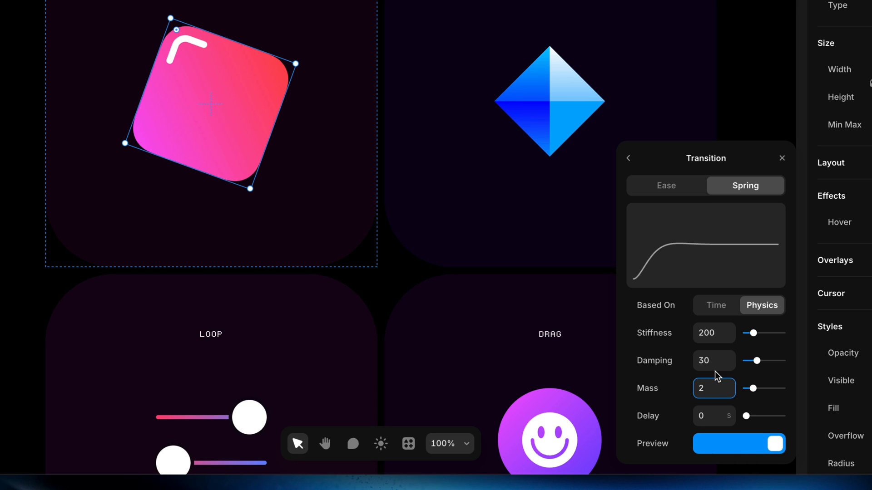
mouse_move(673, 261)
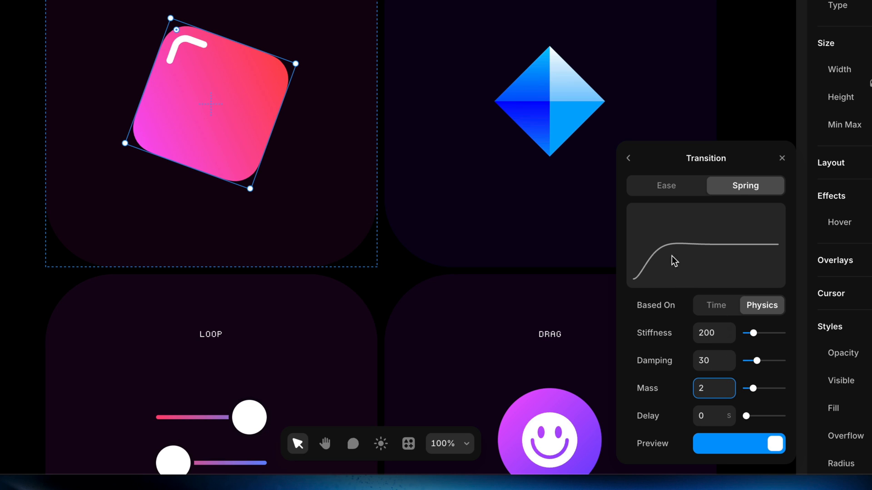
left_click(629, 158)
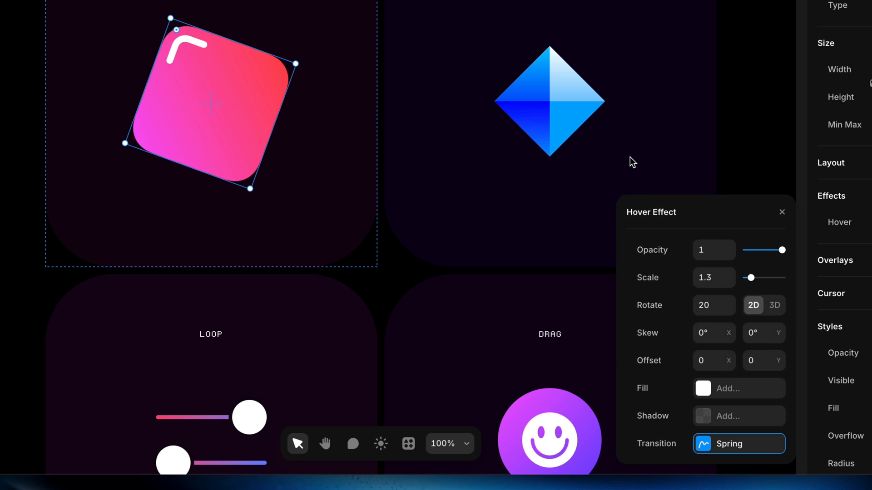
mouse_move(653, 306)
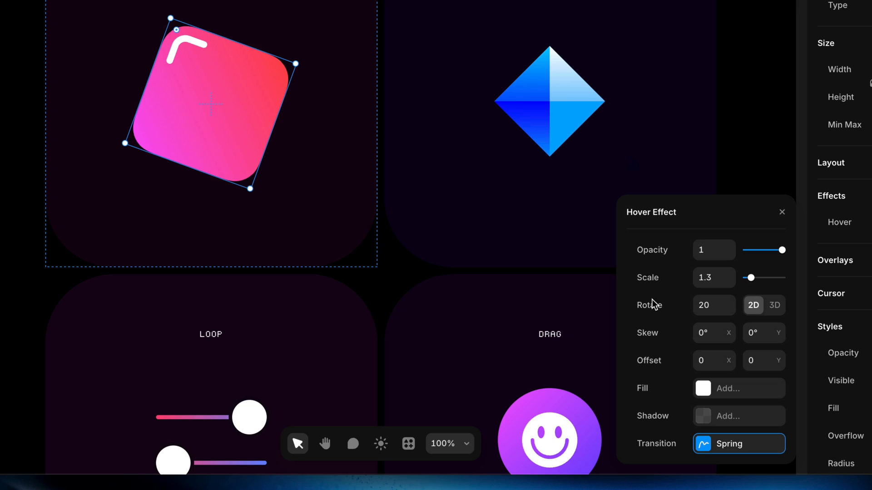
mouse_move(650, 305)
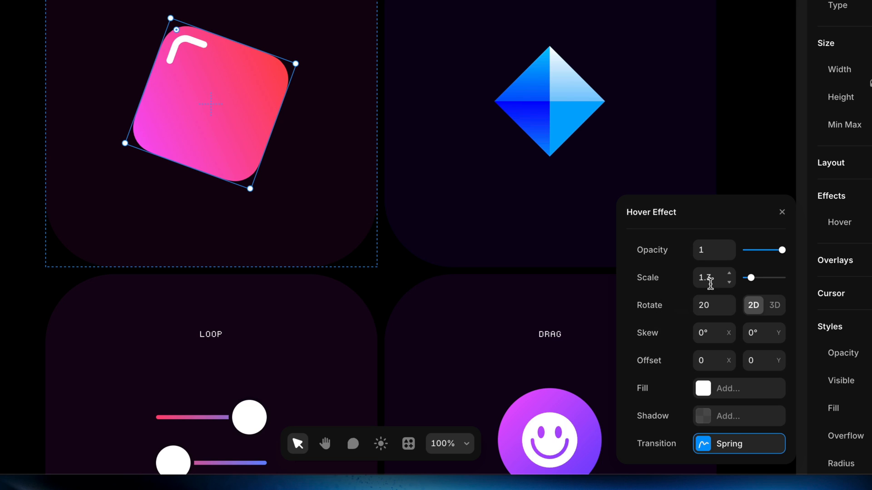
left_click(729, 283)
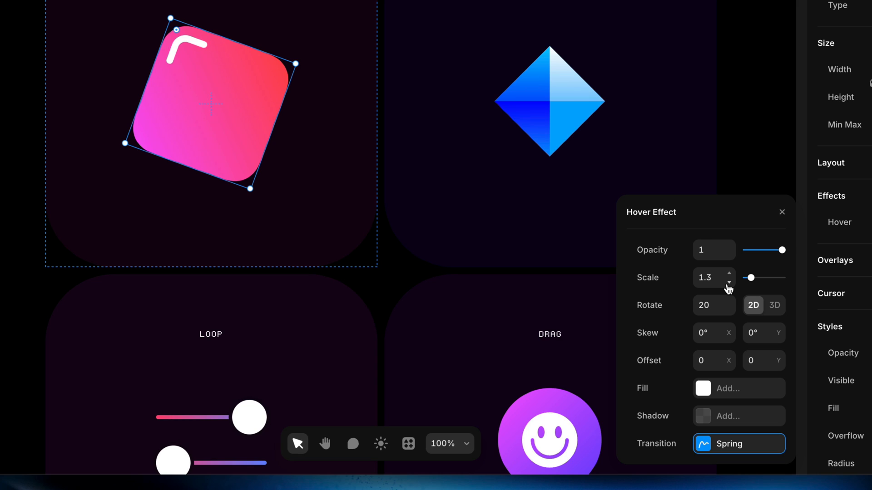
mouse_move(713, 309)
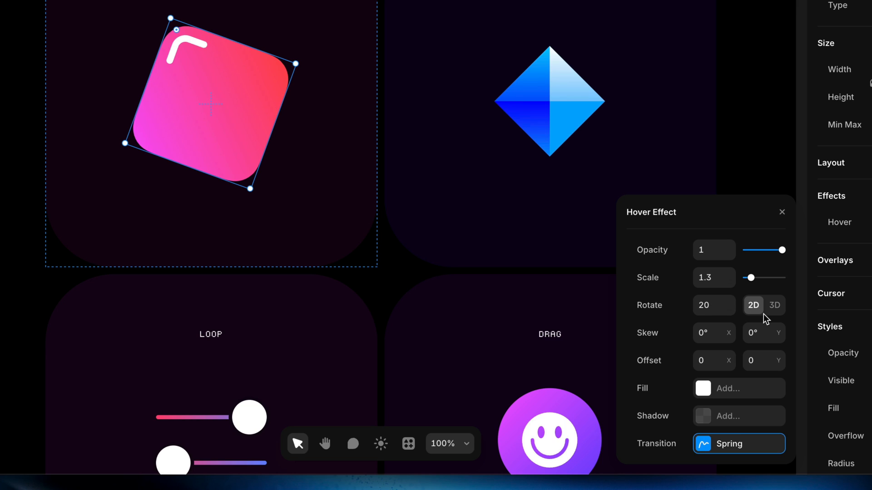
mouse_move(755, 320)
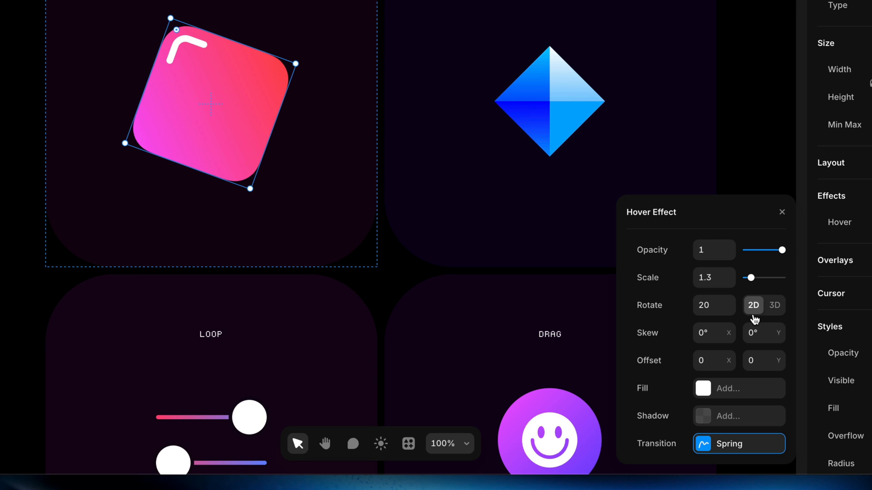
left_click(781, 212)
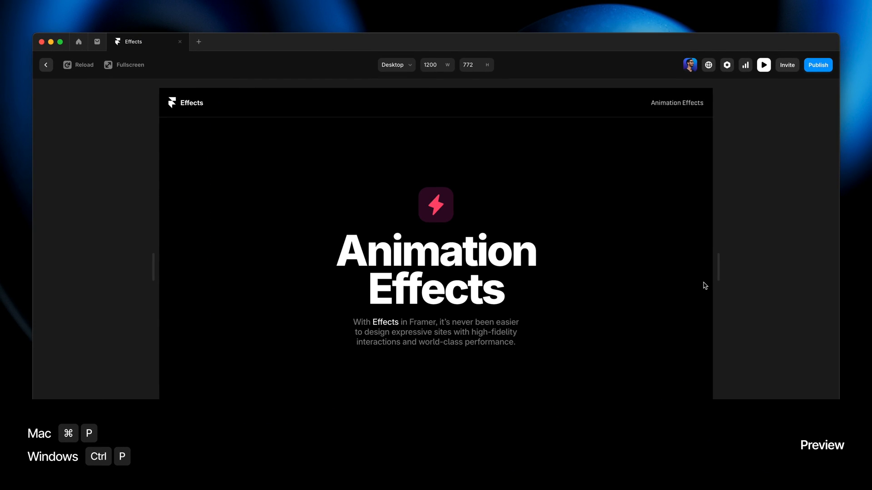
Step: Scroll the preview down to the Hover, Press, Loop and Drag cards
scroll("down", 3)
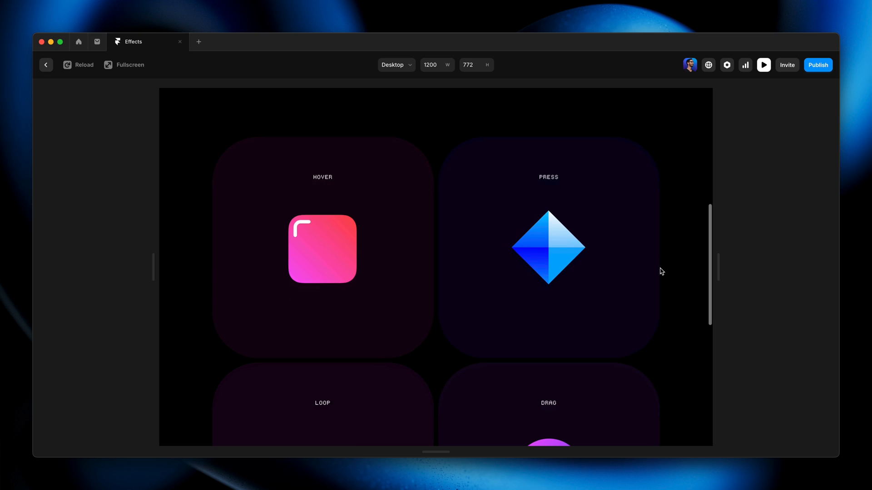
mouse_move(337, 264)
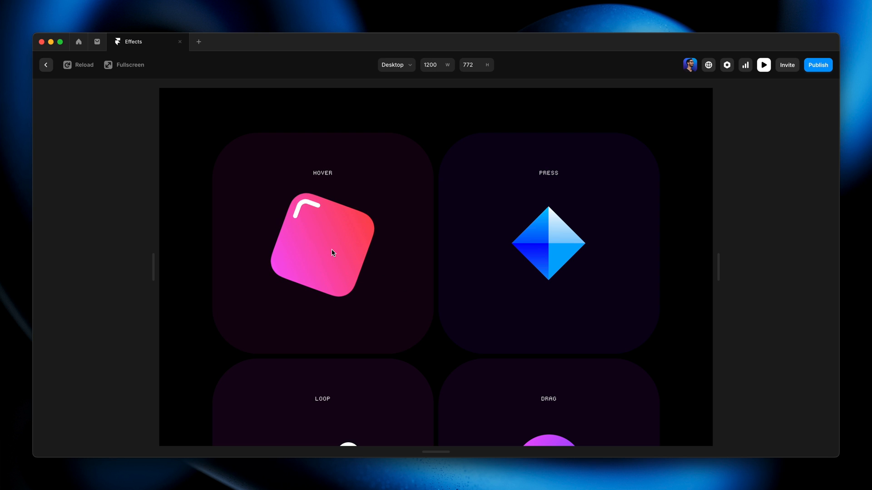
mouse_move(406, 287)
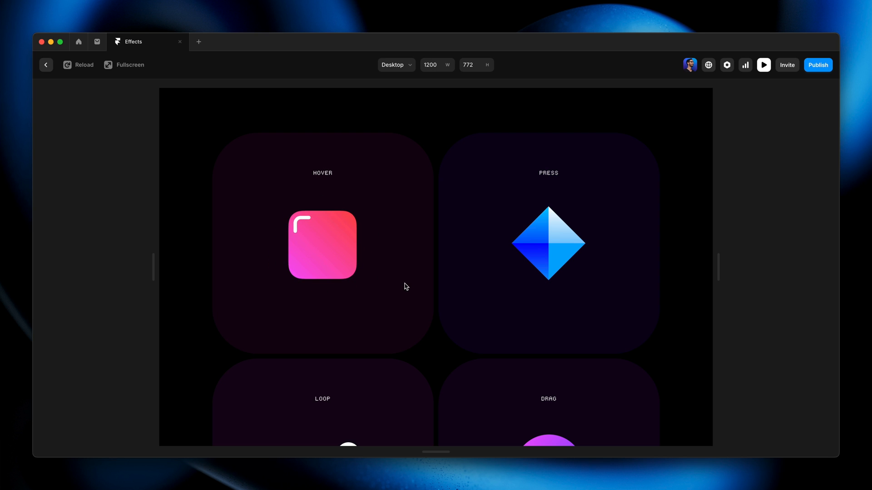
mouse_move(336, 244)
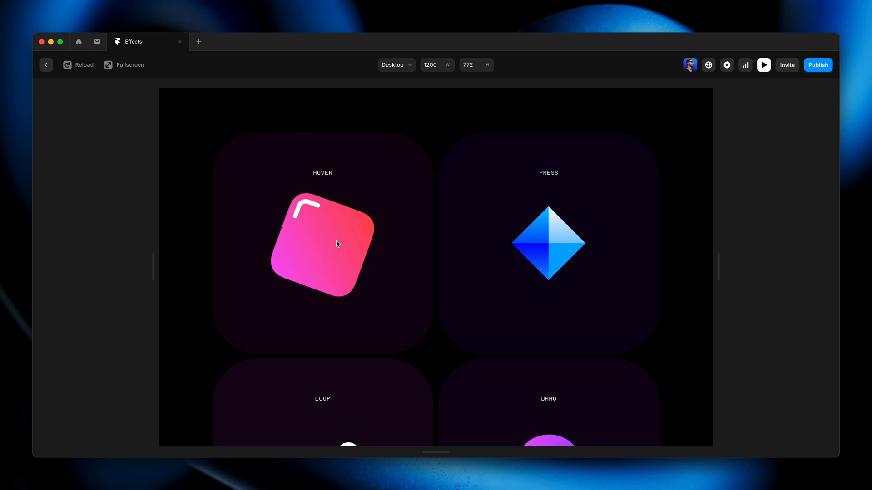
mouse_move(420, 265)
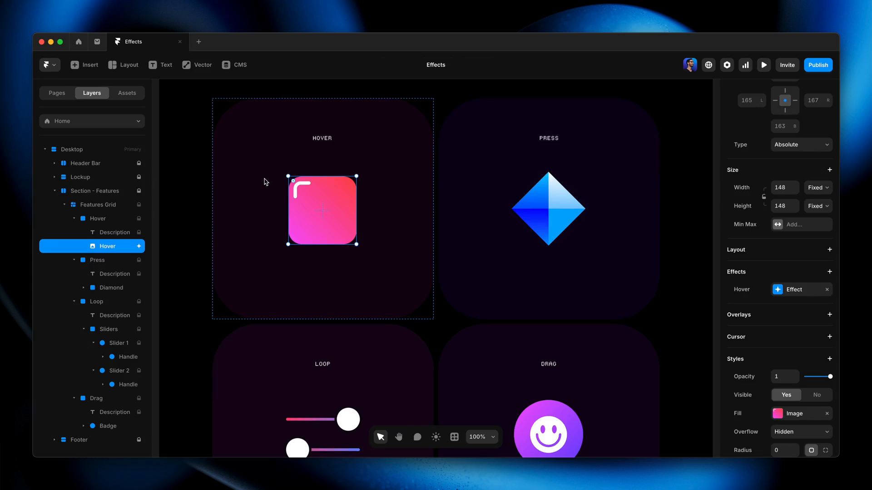
Step: Select the blue Diamond and add a Press effect with Scale 0.8
left_click(556, 217)
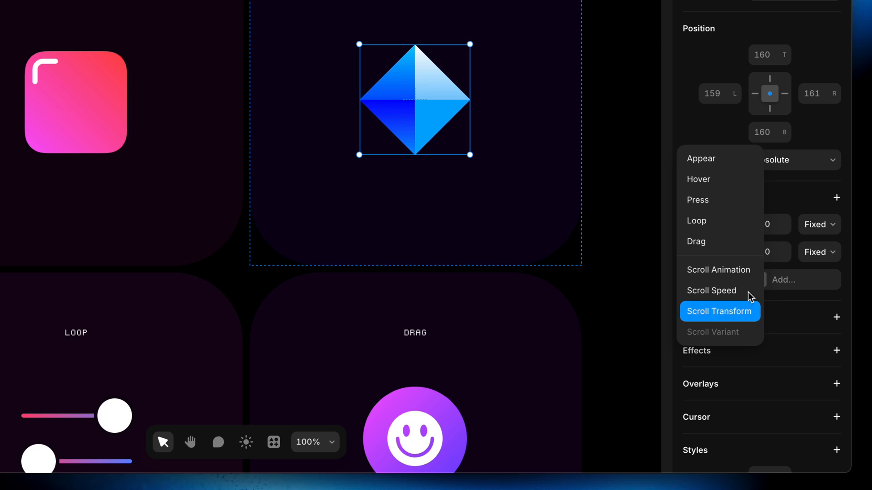
left_click(698, 200)
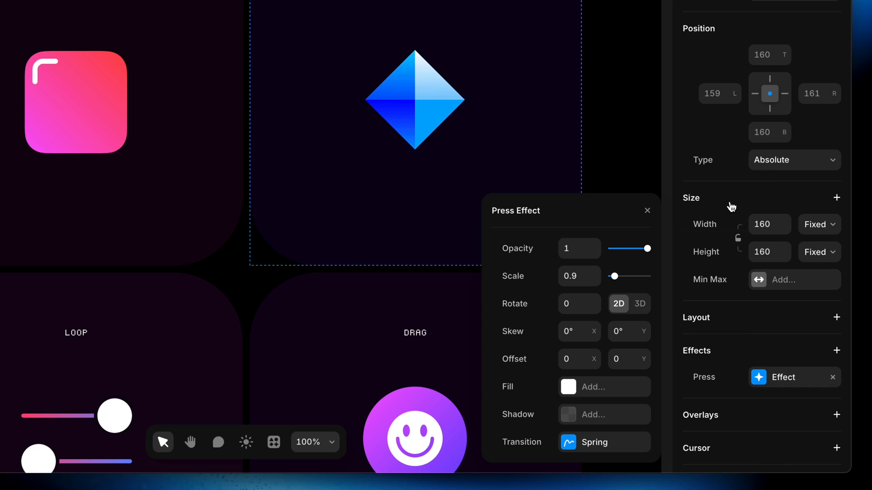
left_click(414, 101)
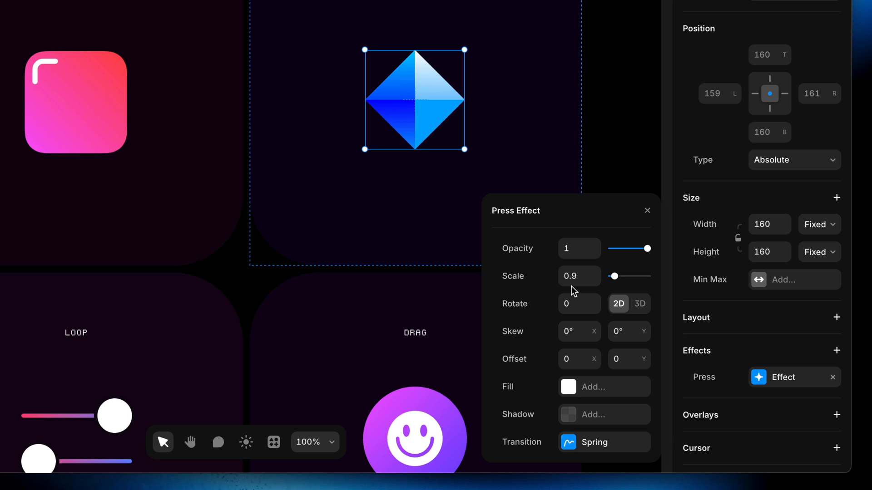
left_click(576, 276)
type("0.8")
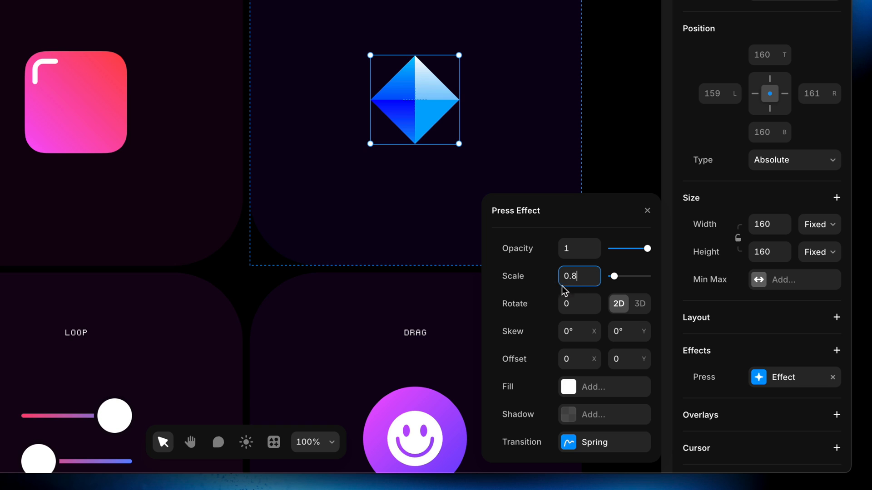
mouse_move(554, 286)
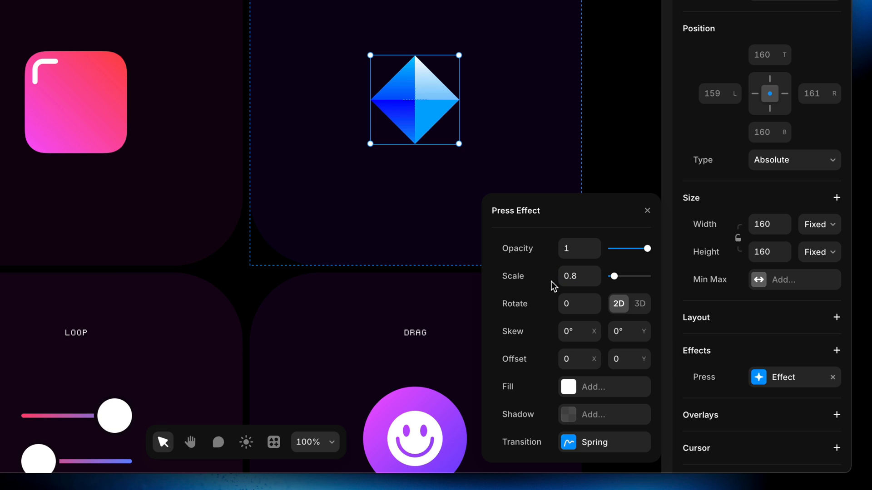
mouse_move(551, 348)
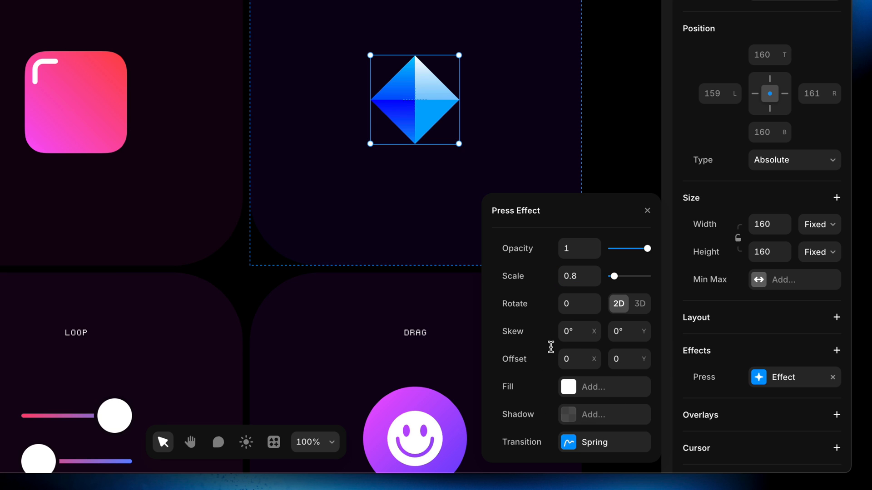
Step: Base the Press effect's spring transition on Physics with Stiffness 200
left_click(604, 442)
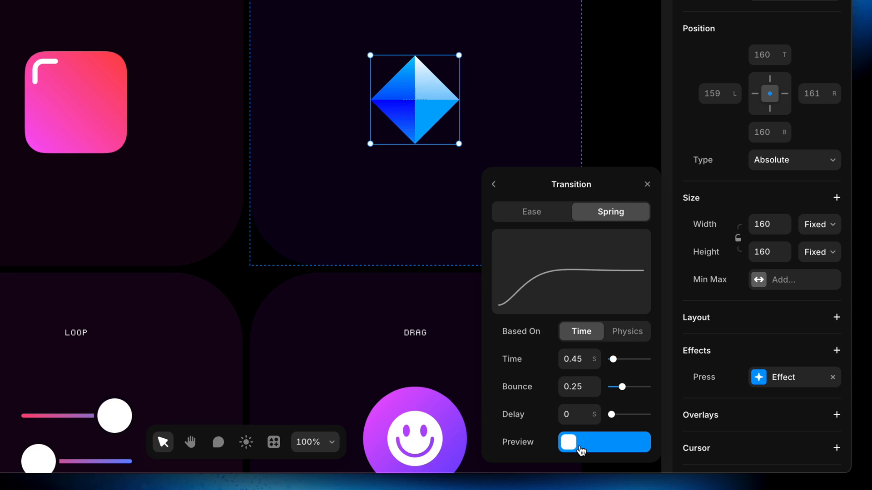
left_click(627, 332)
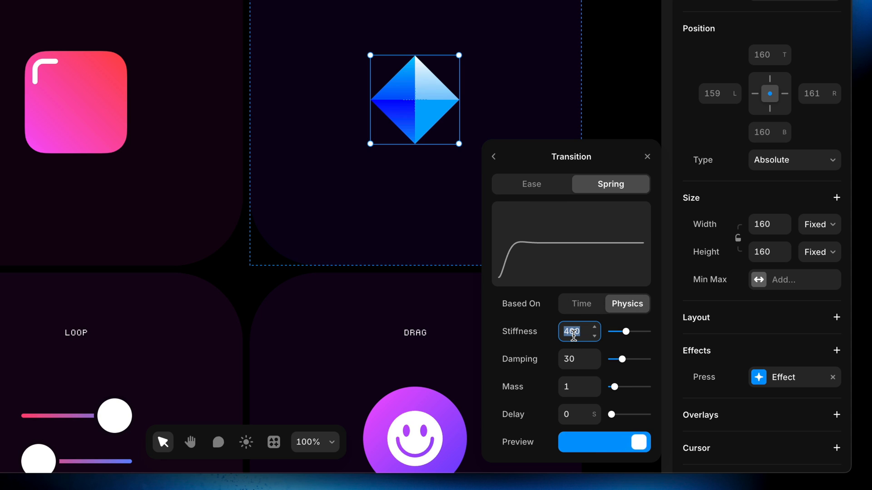
type("200")
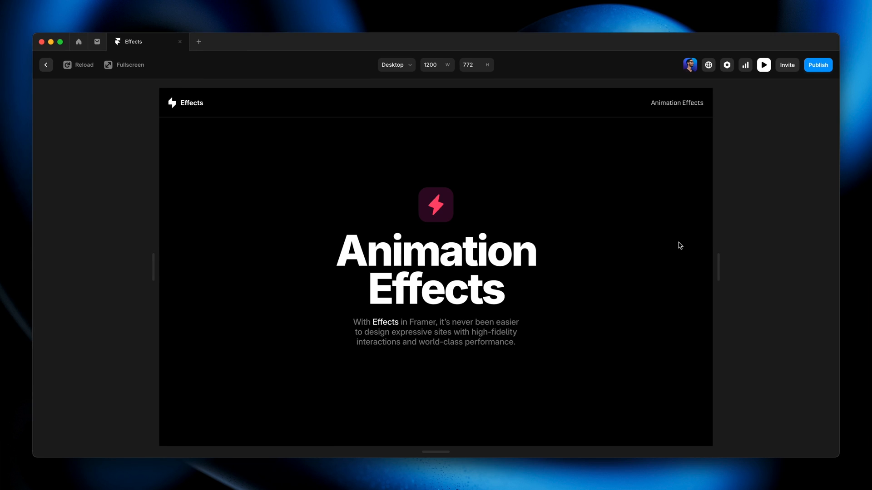
Step: Scroll the preview to the Press card and press the blue diamond to watch it shrink
scroll("down", 3)
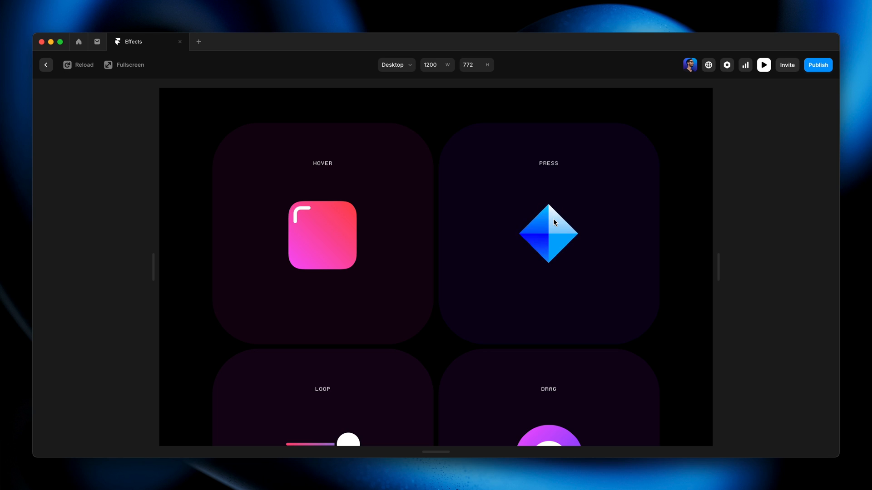
left_click(548, 234)
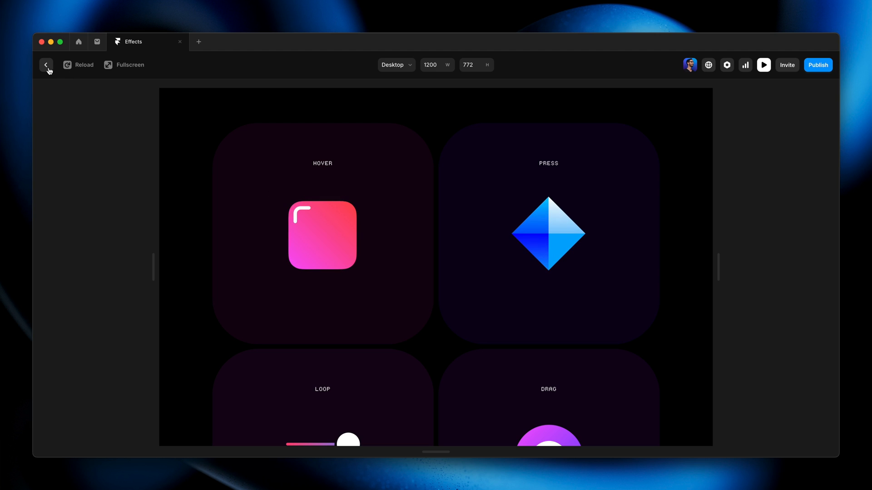
left_click(45, 65)
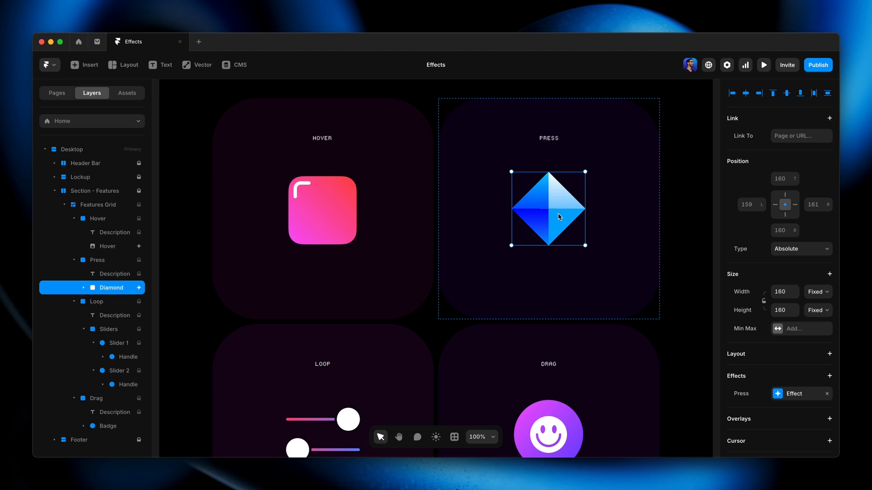
mouse_move(688, 326)
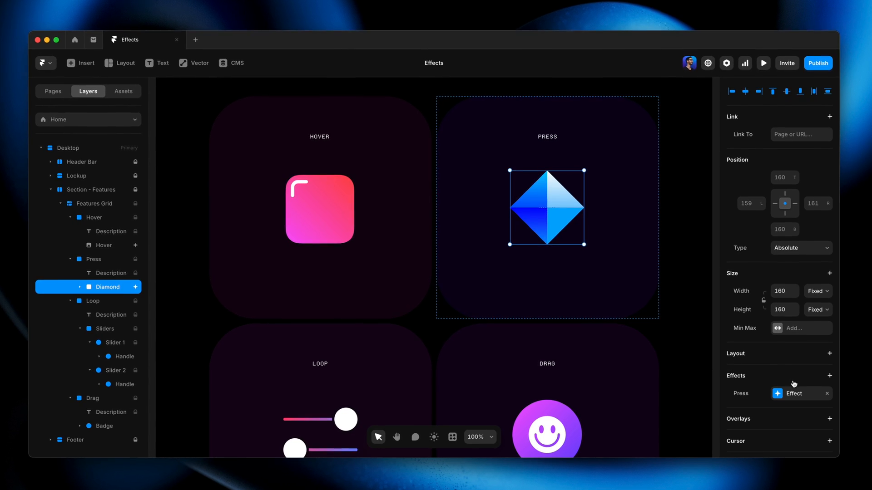
left_click(795, 394)
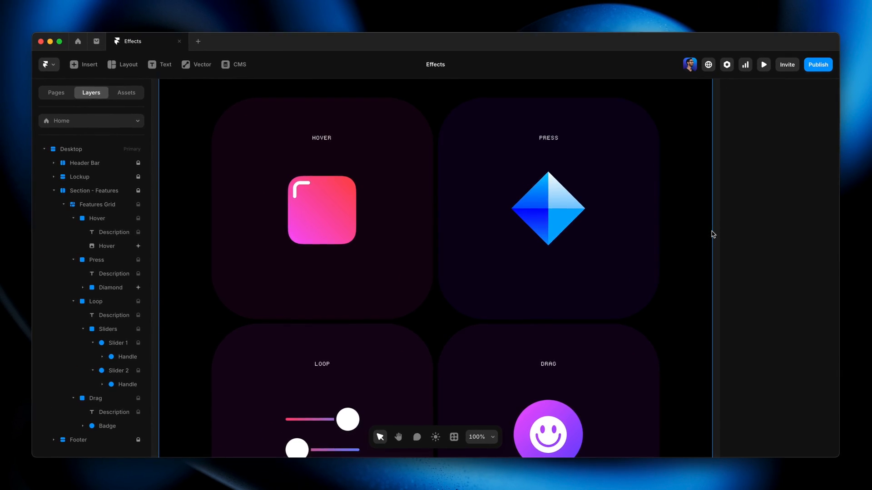
left_click(763, 64)
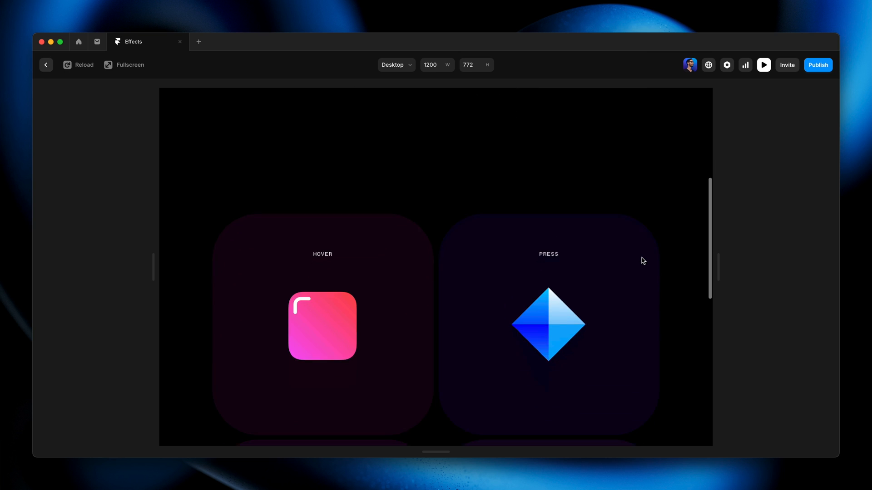